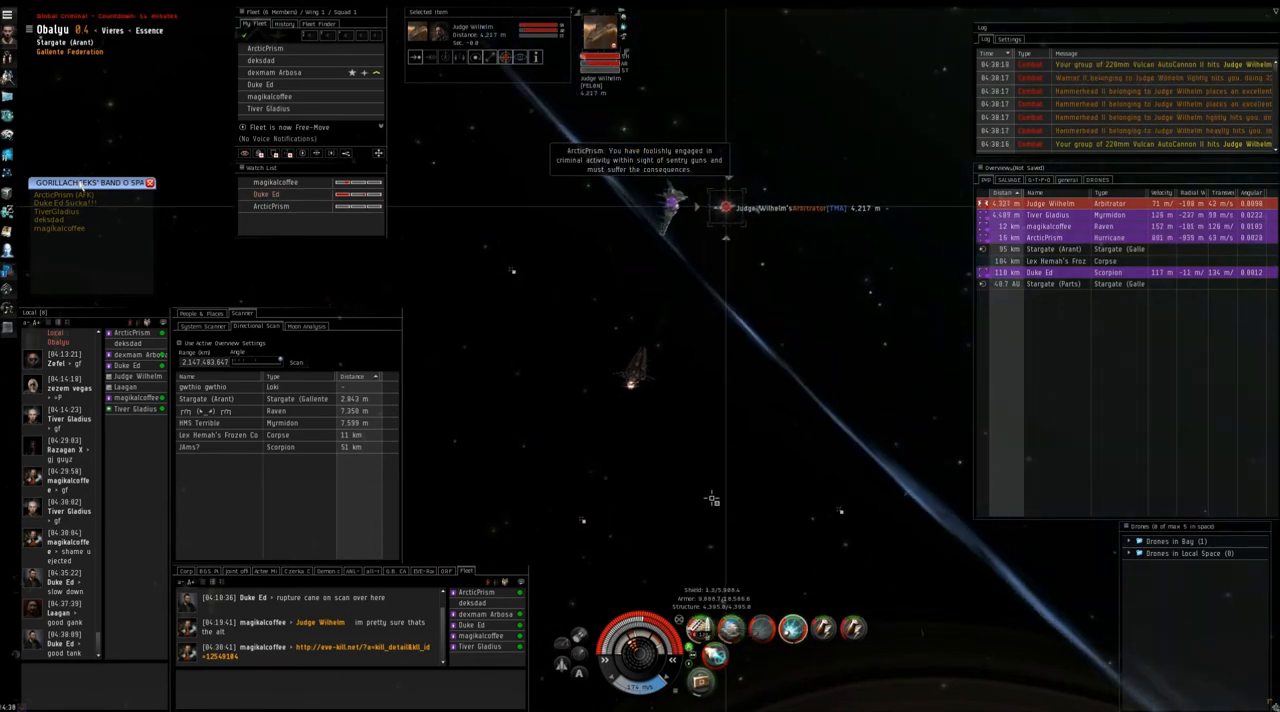
- Warp to the corporation bookmark 'clammers pos' at 0 m after the Arbitrator explodes
right_click(730, 500)
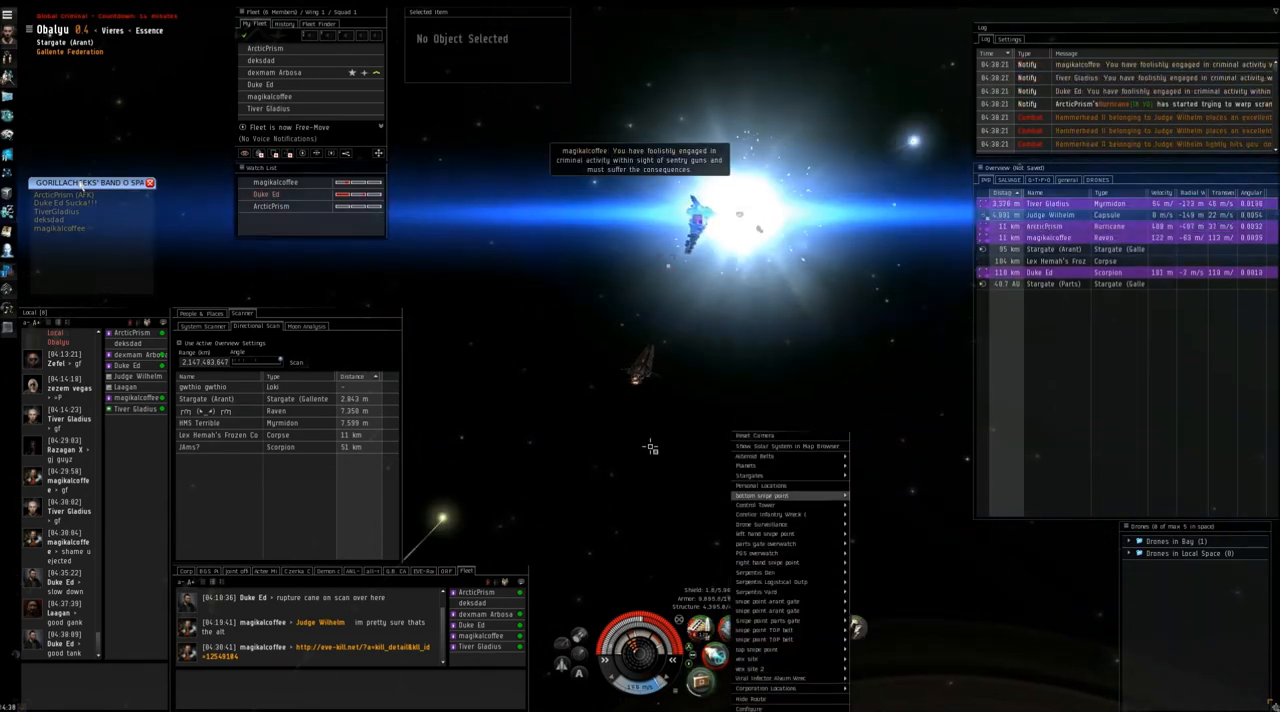
click(690, 688)
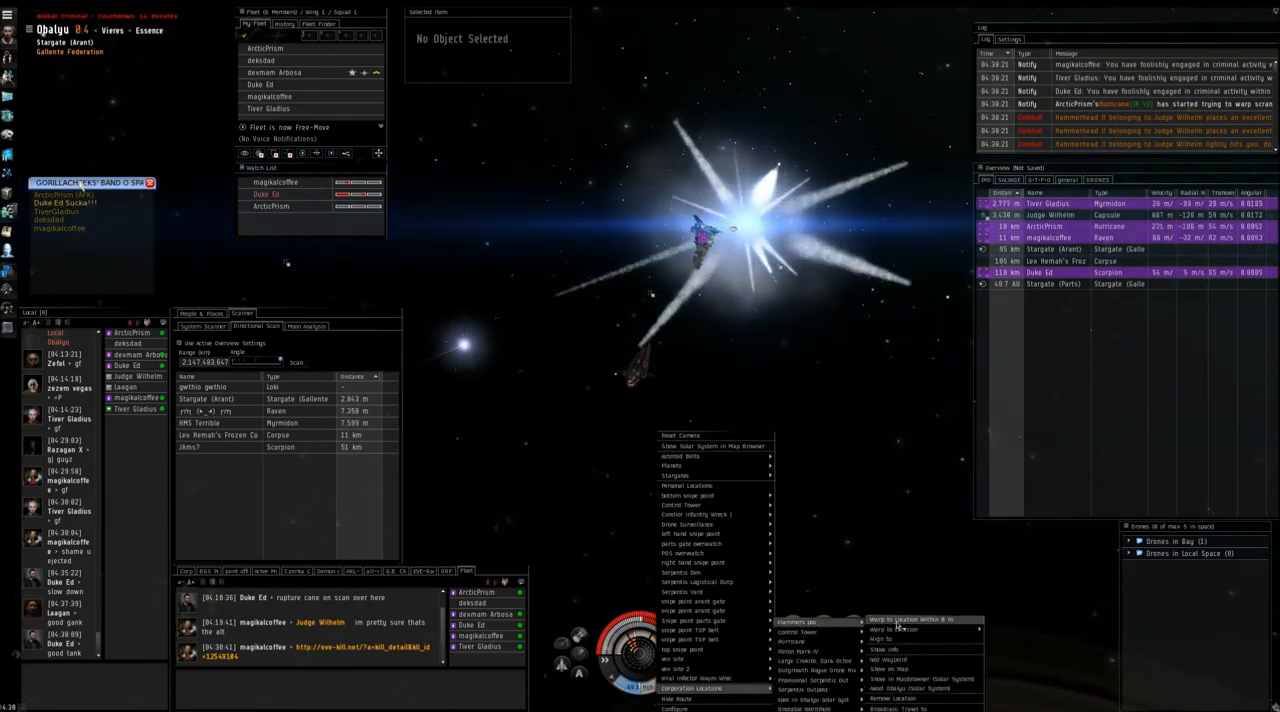
click(908, 619)
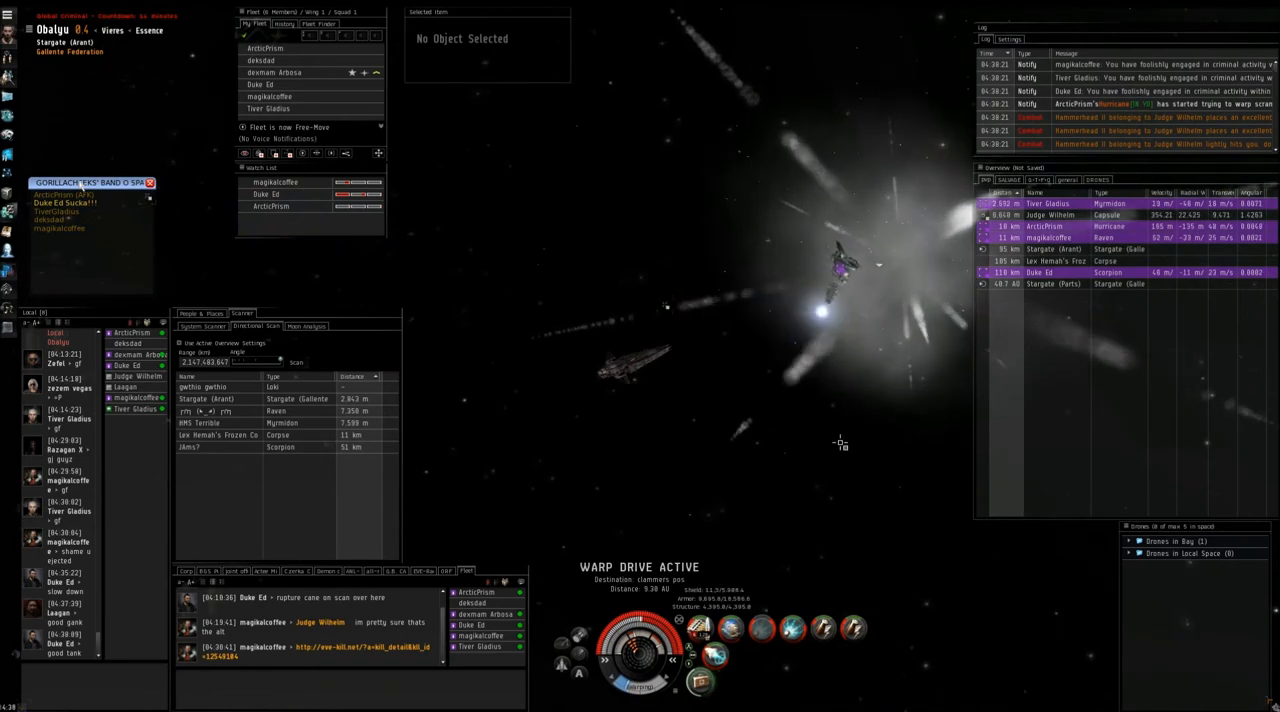
mouse_move(813, 464)
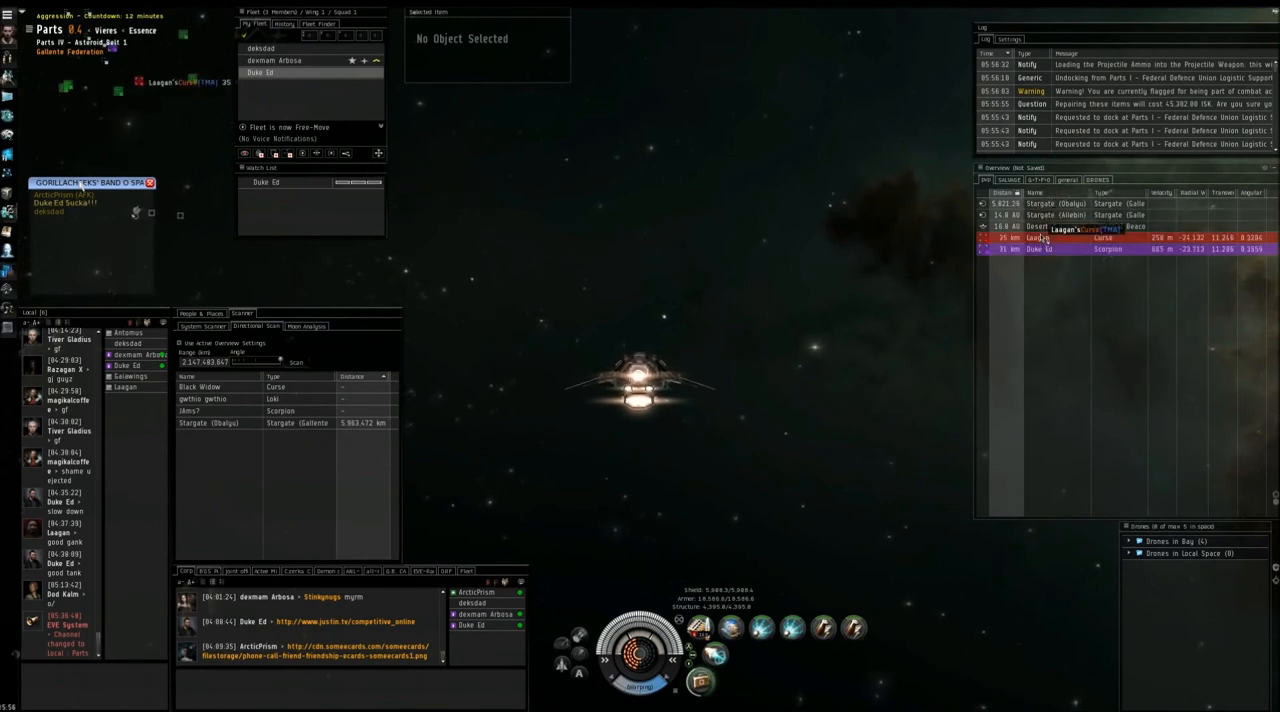
- Select Laagan's Curse in the Overview at Parts IV Asteroid Belt 1
click(1040, 238)
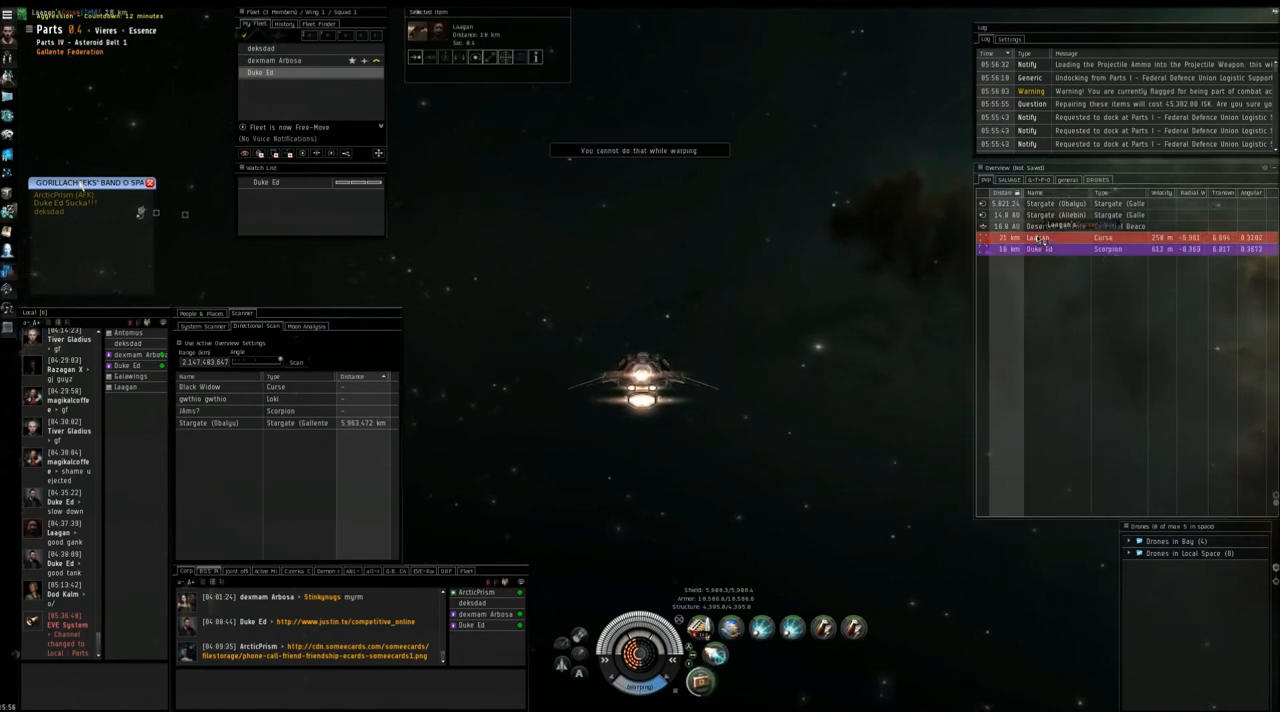